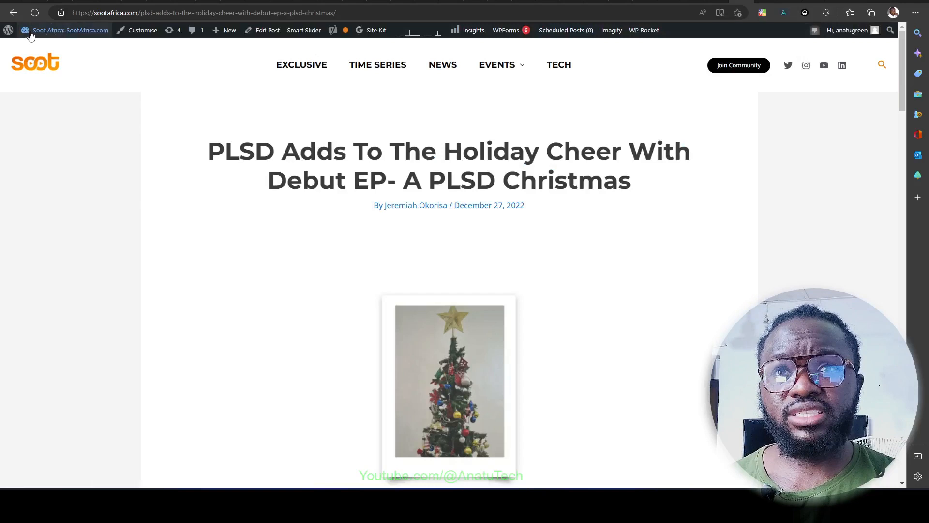
# Step: Go from the live Christmas EP post to the admin dashboard via the toolbar site menu
pyautogui.click(65, 30)
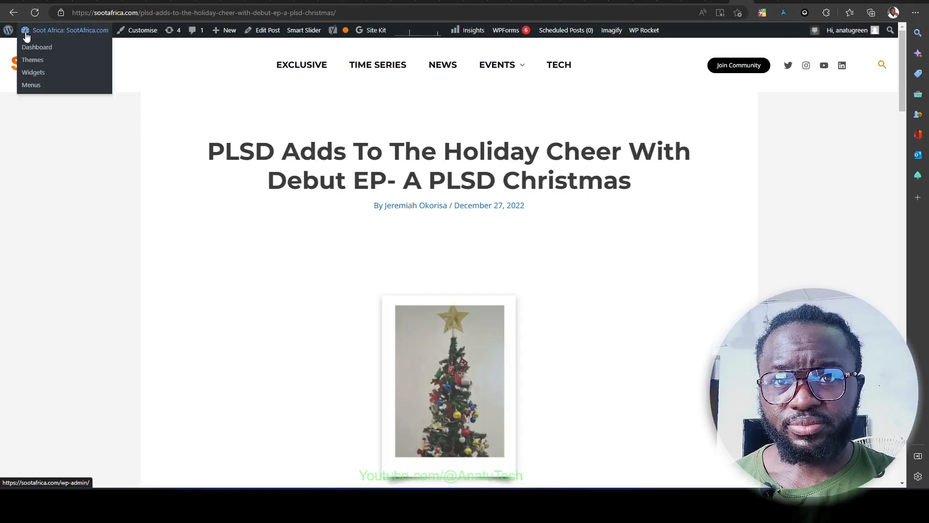
pyautogui.click(36, 47)
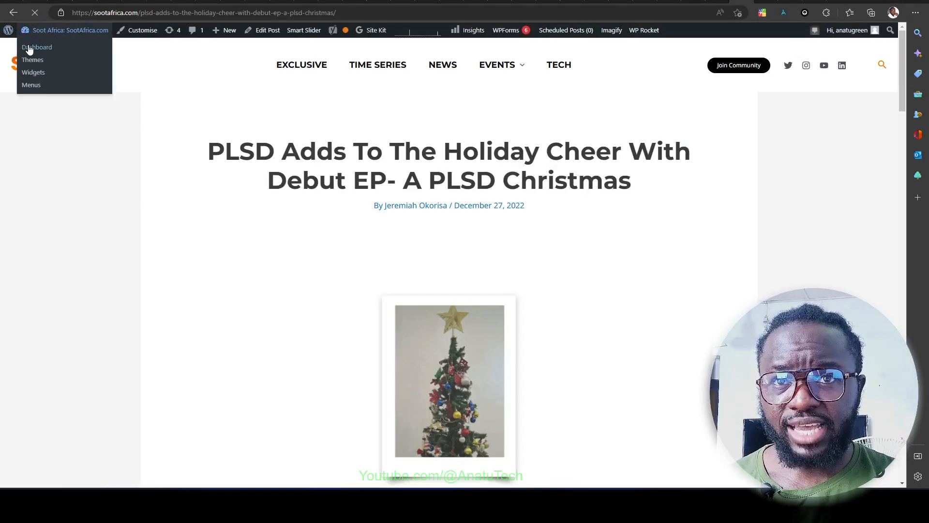
pyautogui.moveTo(32, 59)
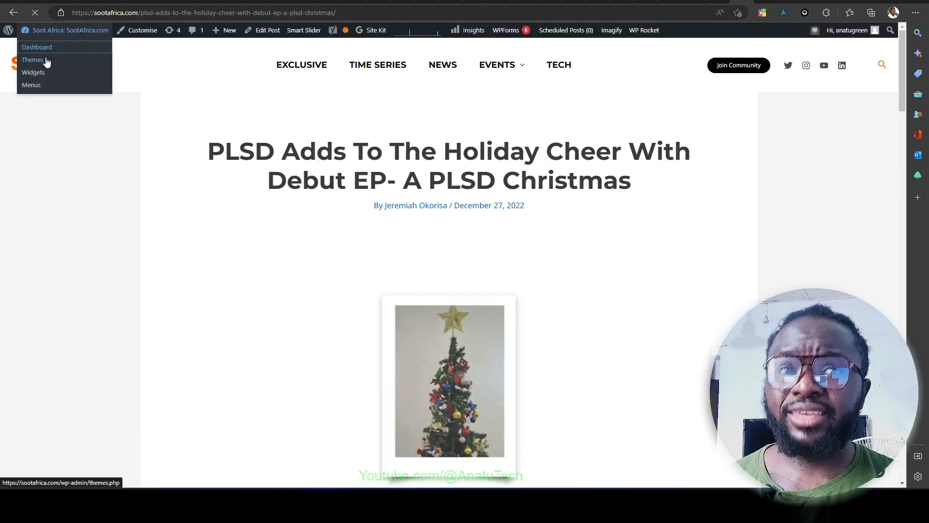
pyautogui.moveTo(33, 72)
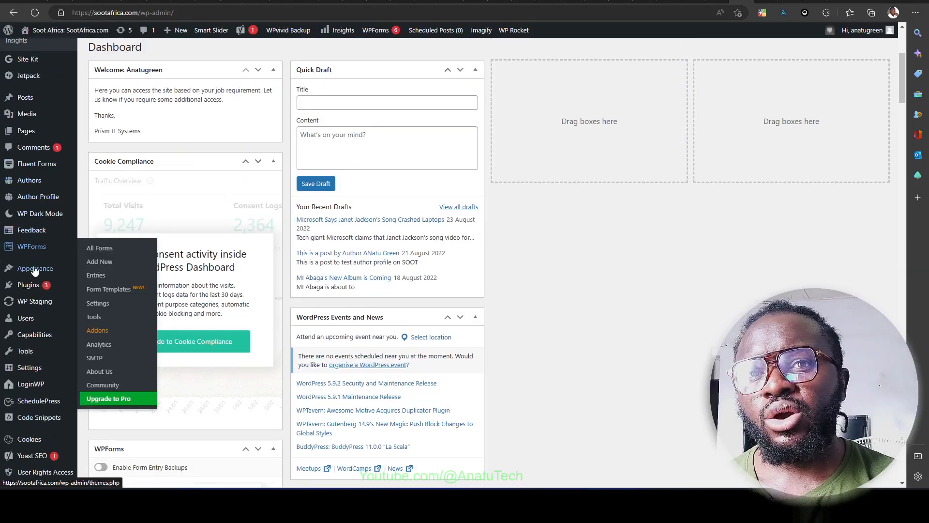
pyautogui.moveTo(35, 268)
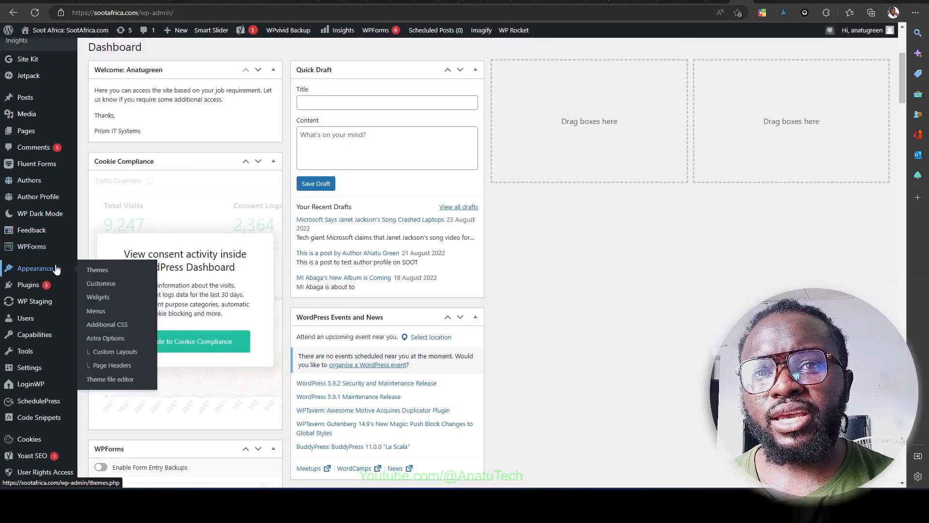
# Step: Reach the installed Themes page from the Appearance sidebar menu
pyautogui.click(97, 270)
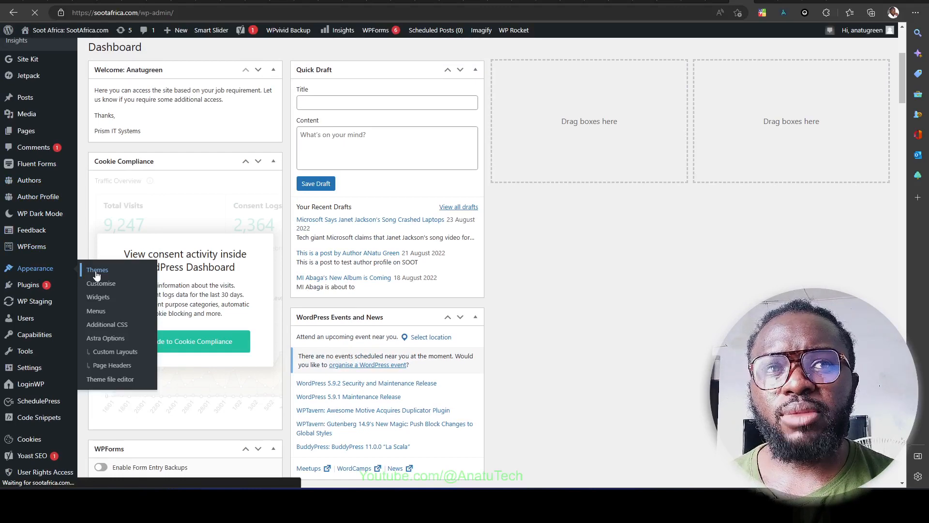
pyautogui.click(96, 270)
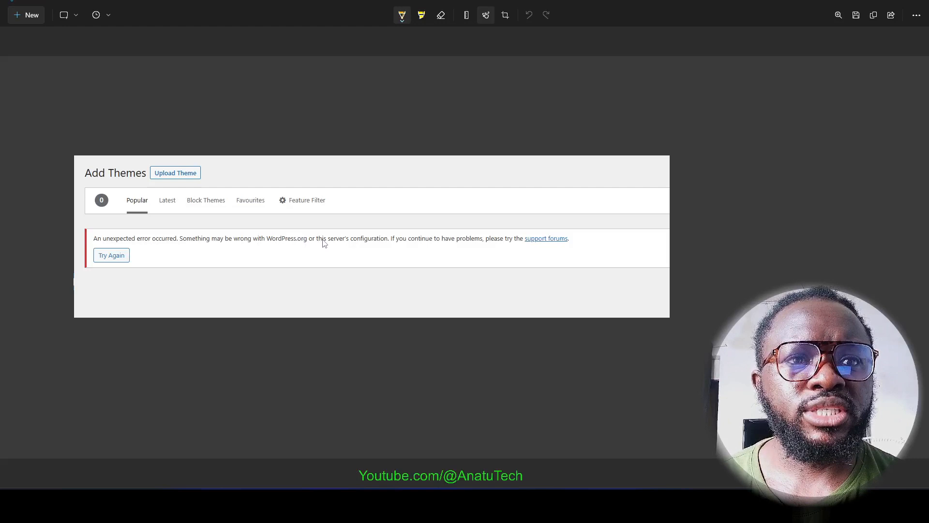
pyautogui.moveTo(471, 243)
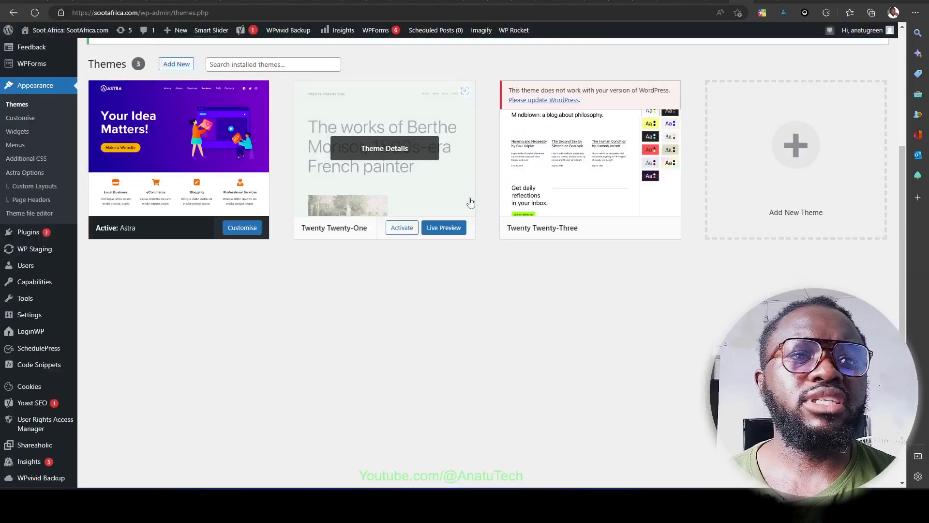
# Step: Start Add New from the Themes page and browse the loaded Popular catalogue of 5,378 themes
pyautogui.scroll(-3)
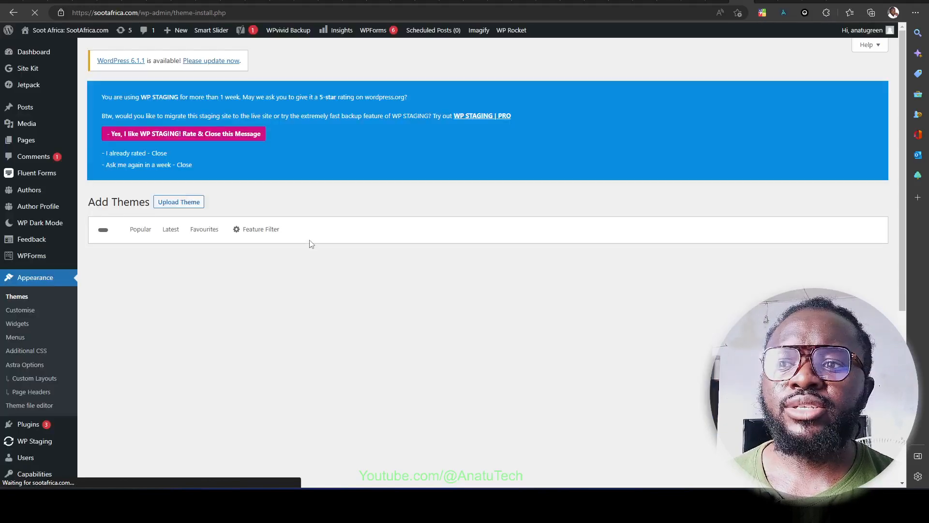
pyautogui.scroll(-3)
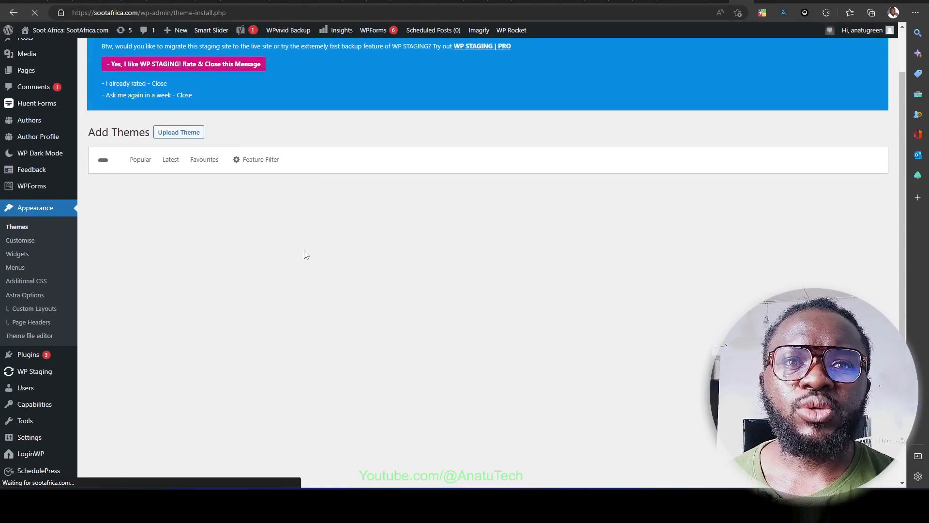
pyautogui.click(141, 159)
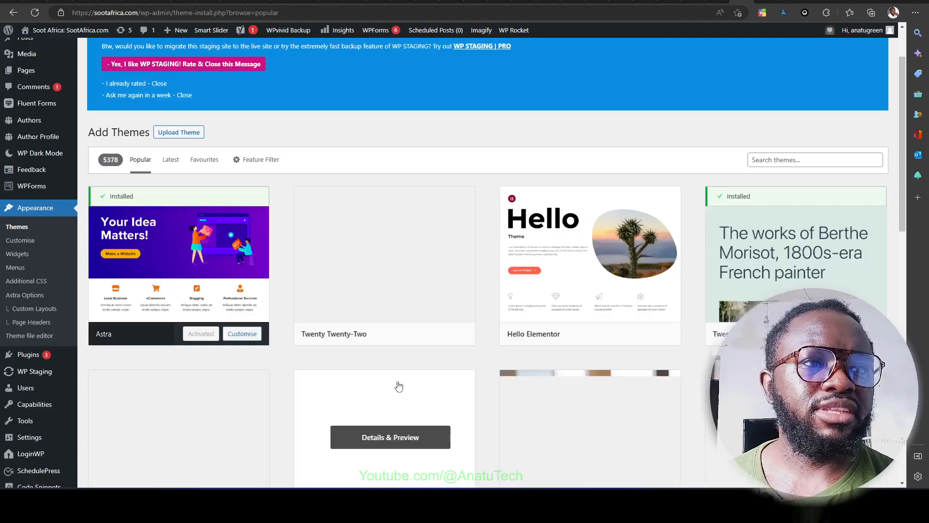
pyautogui.scroll(-3)
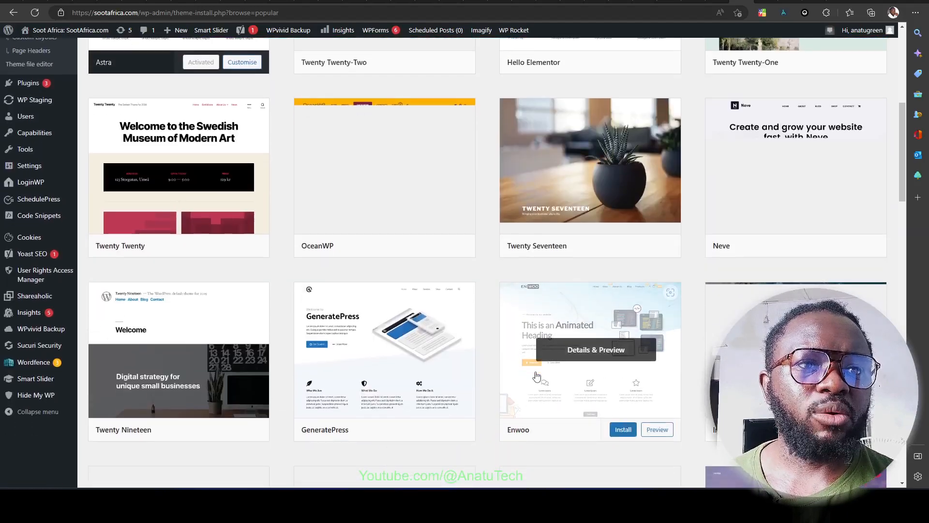
pyautogui.scroll(3)
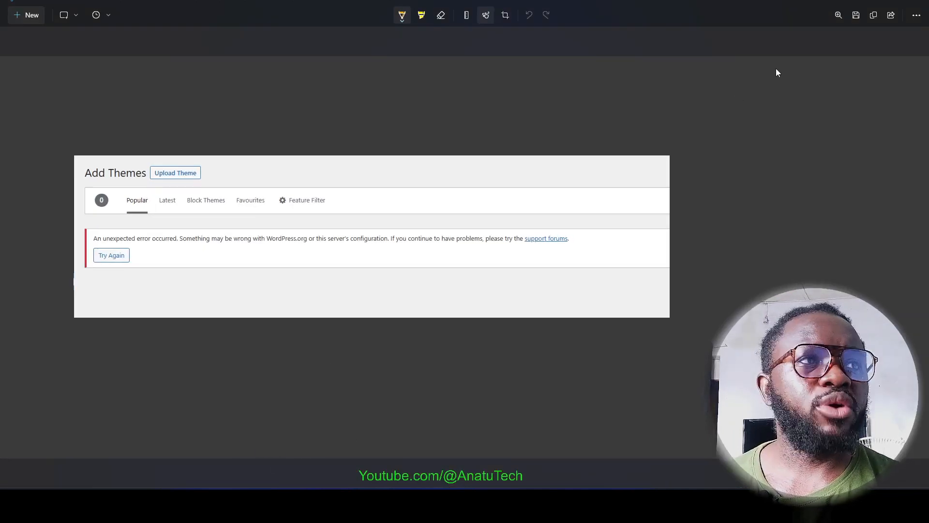
pyautogui.click(111, 254)
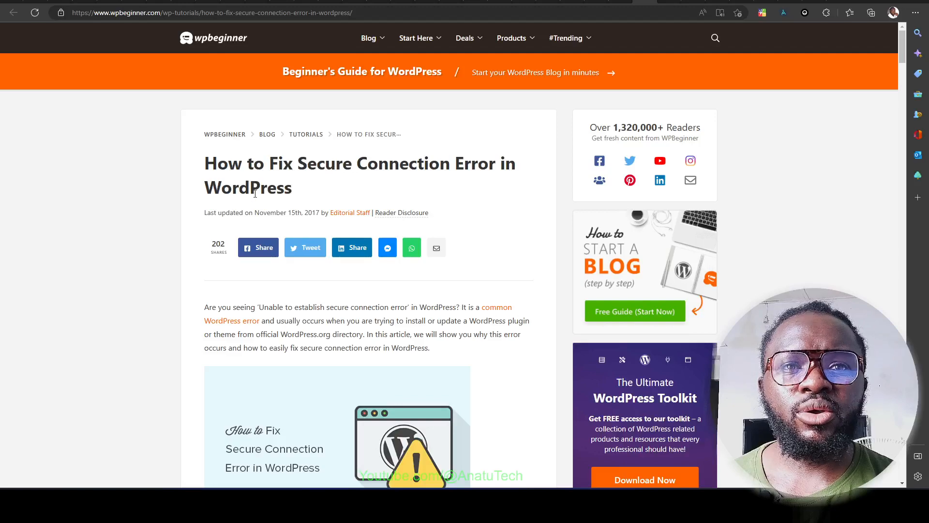
pyautogui.scroll(-3)
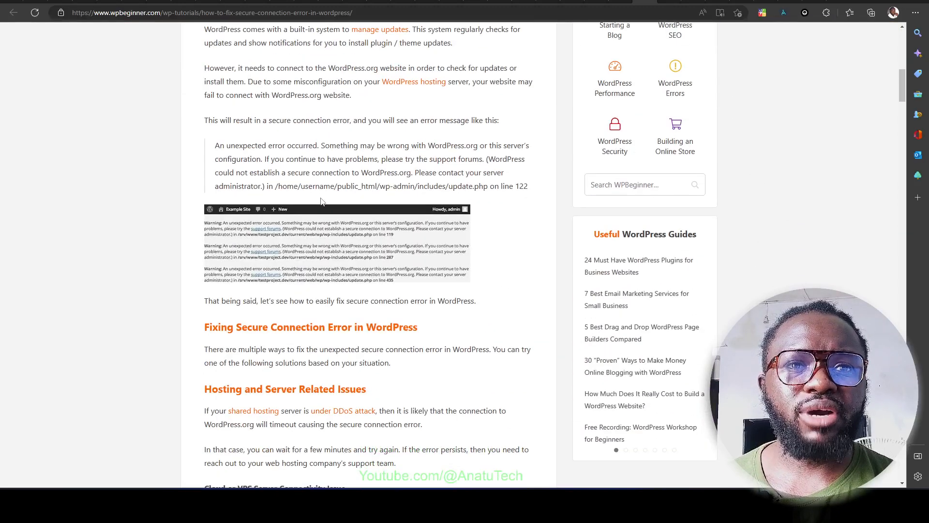
pyautogui.scroll(-3)
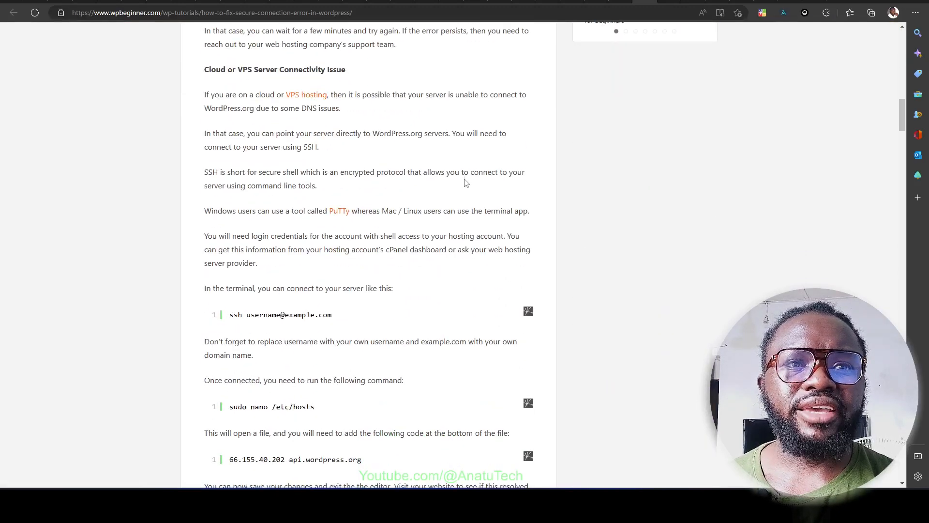
pyautogui.scroll(-3)
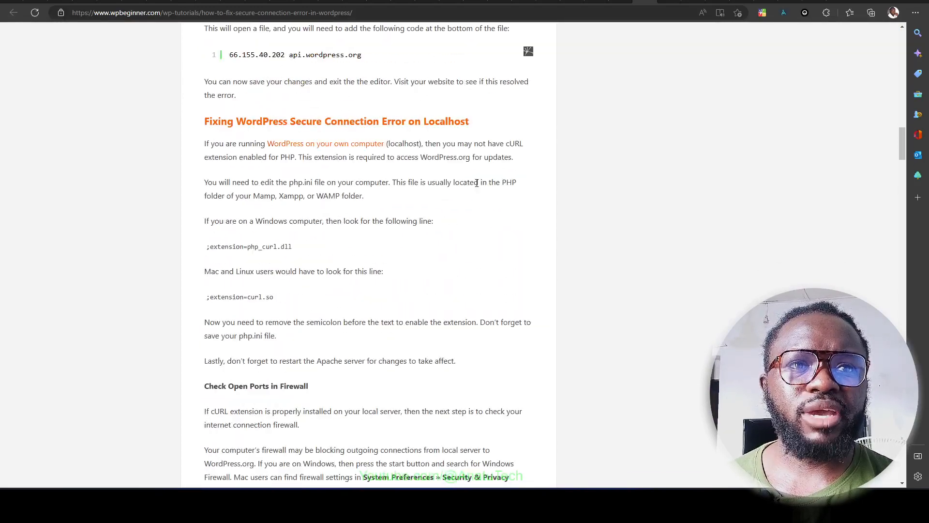
pyautogui.scroll(3)
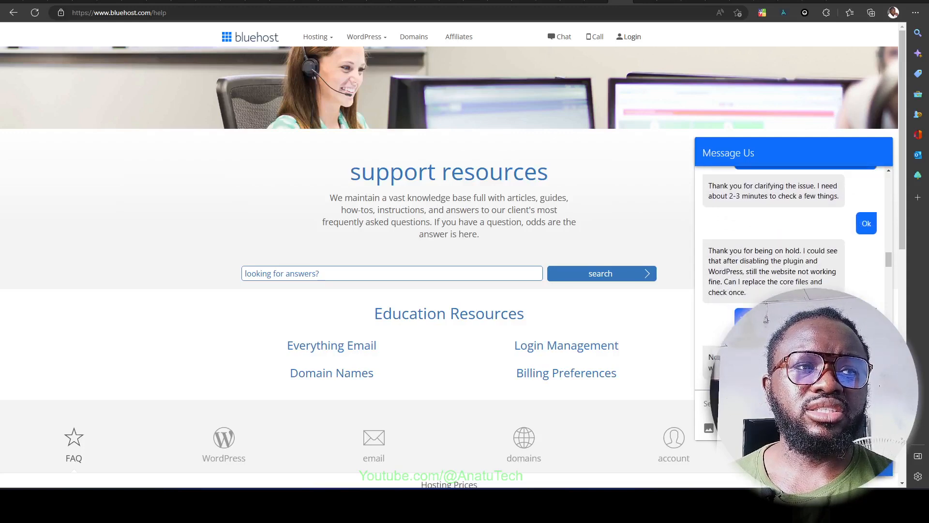
pyautogui.scroll(-3)
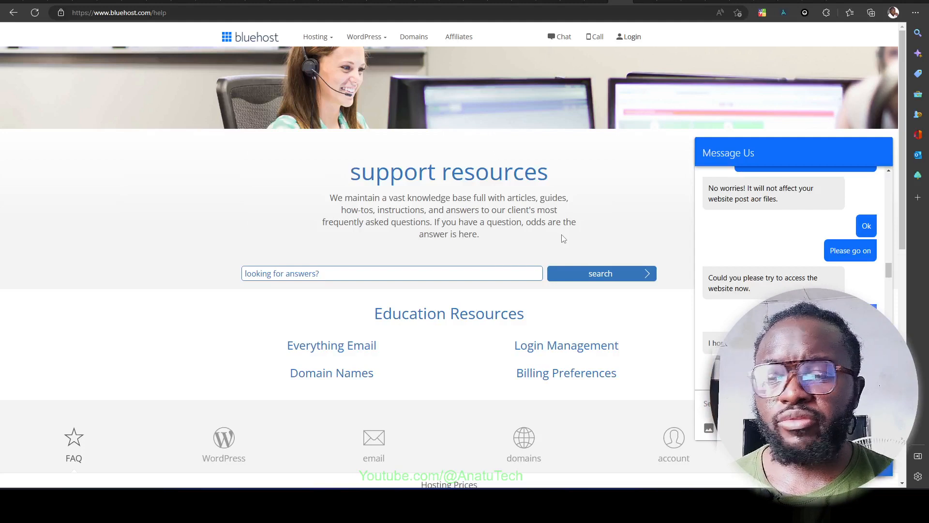
pyautogui.moveTo(574, 236)
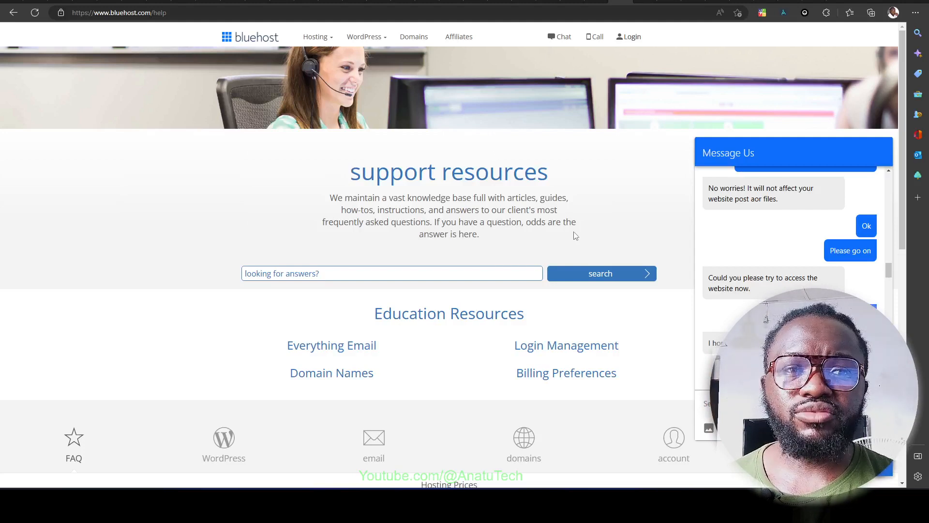
pyautogui.moveTo(537, 242)
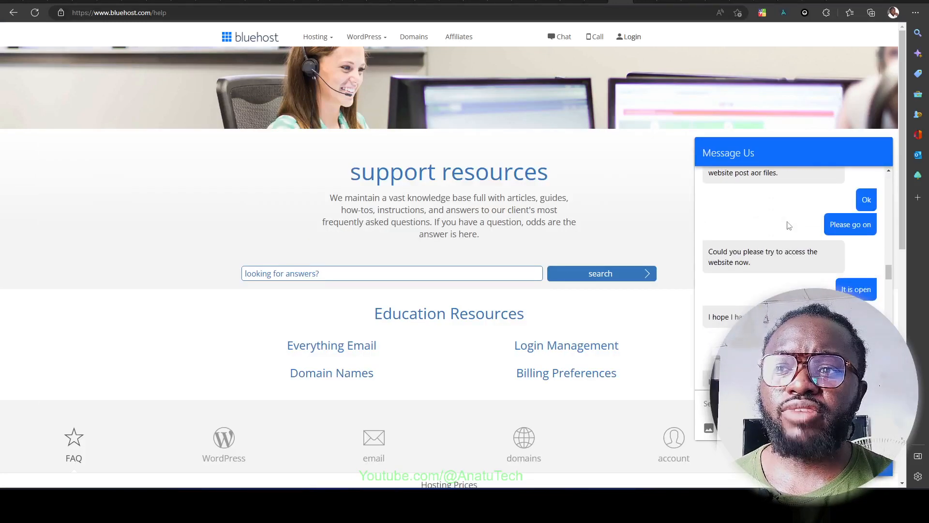
pyautogui.scroll(-3)
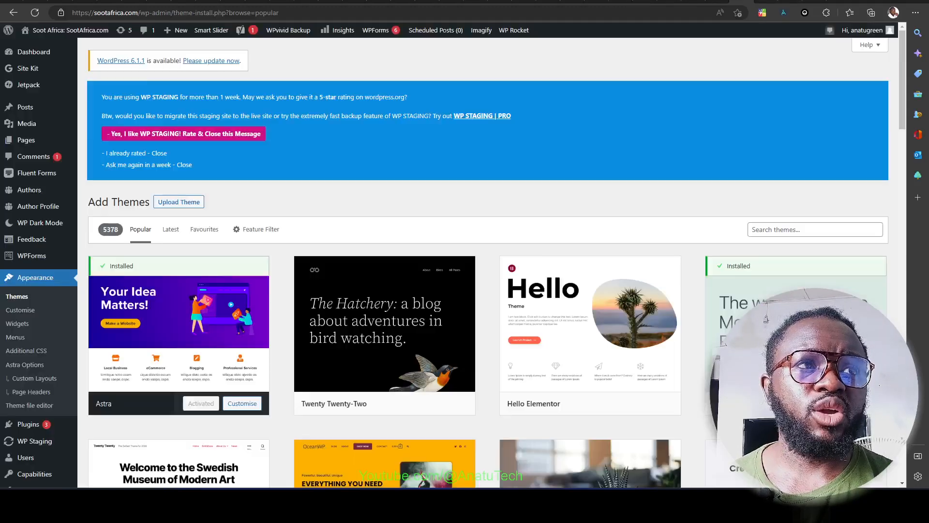
pyautogui.scroll(-3)
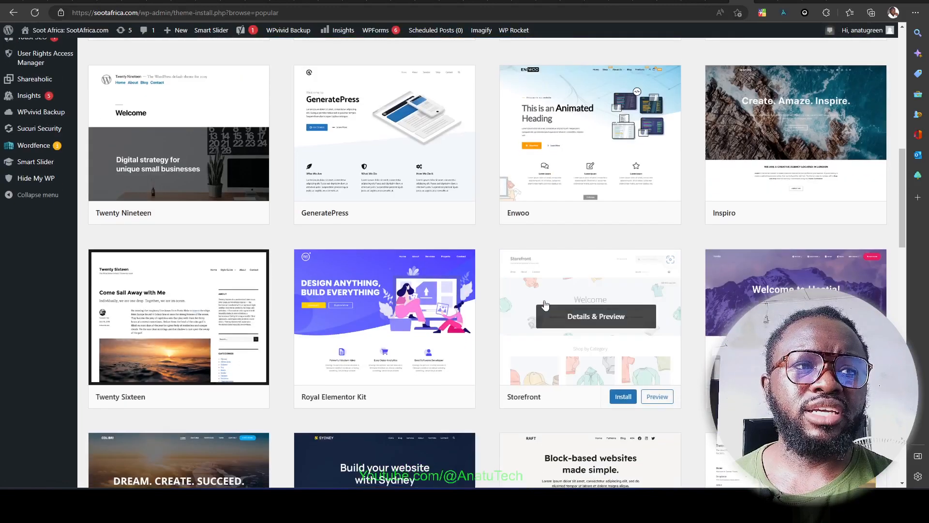
pyautogui.scroll(-3)
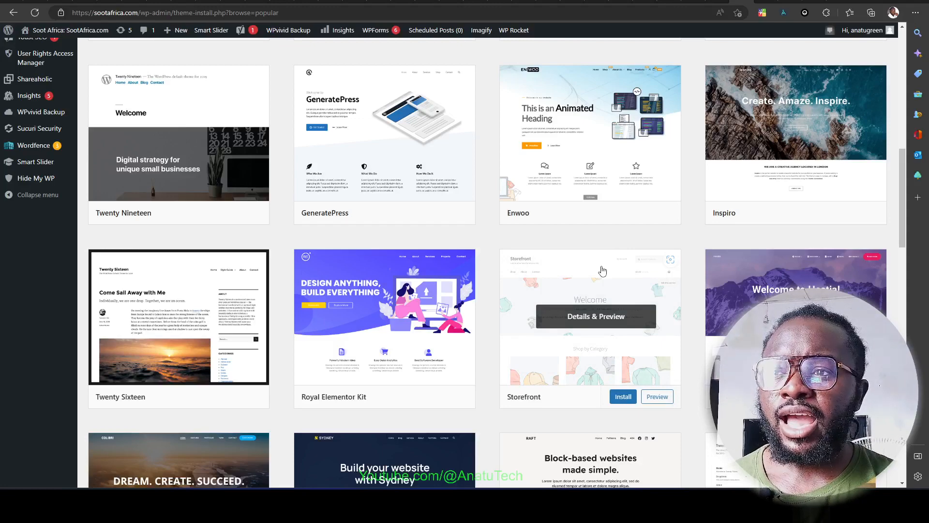
pyautogui.scroll(3)
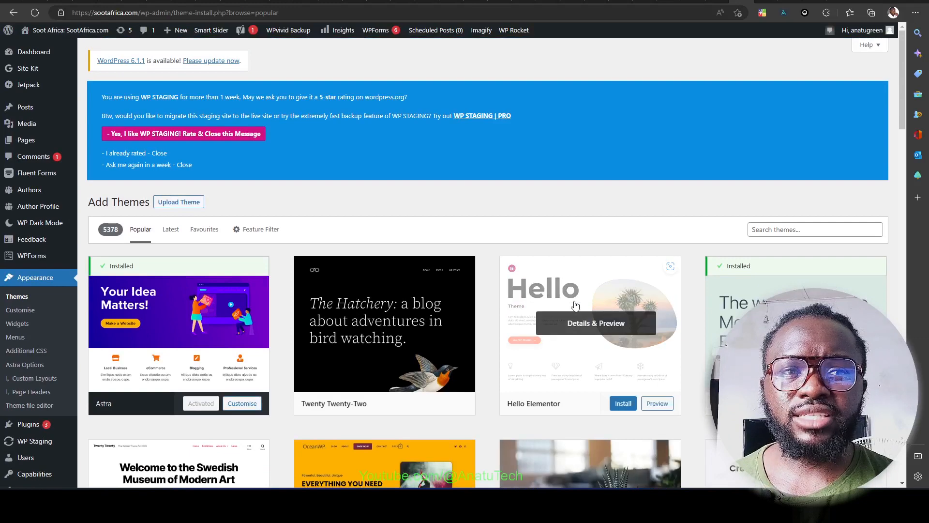
pyautogui.moveTo(581, 216)
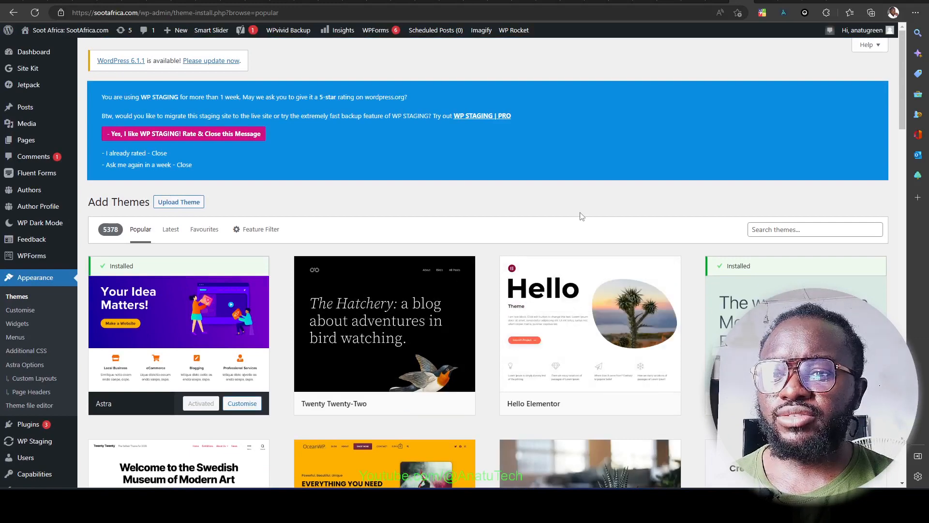
pyautogui.moveTo(574, 200)
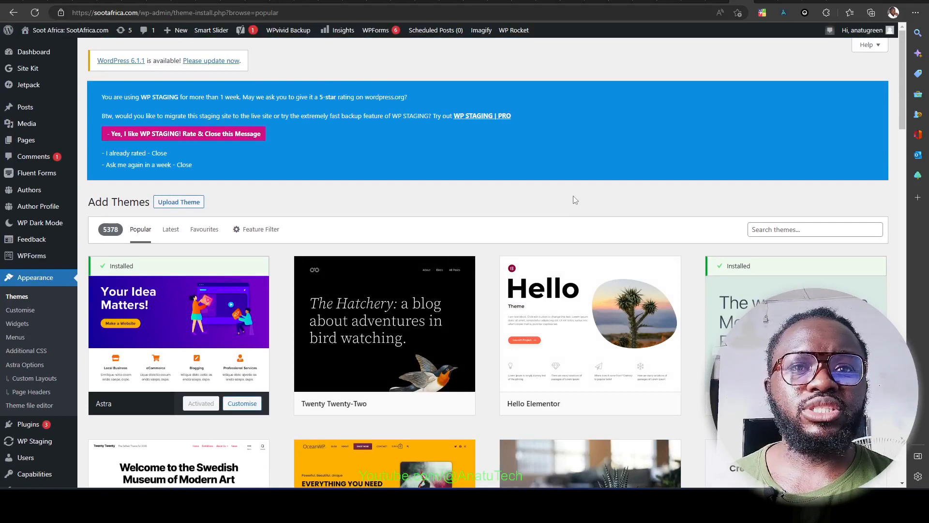
pyautogui.moveTo(571, 214)
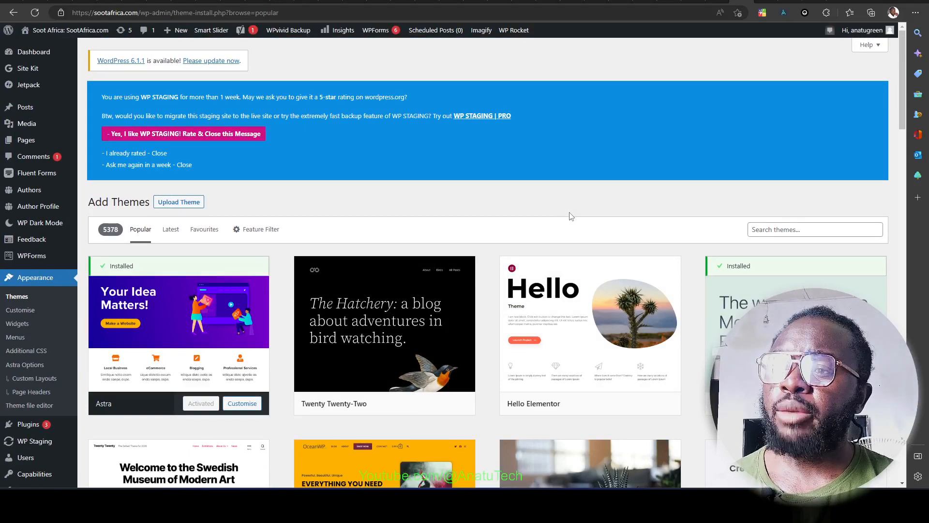